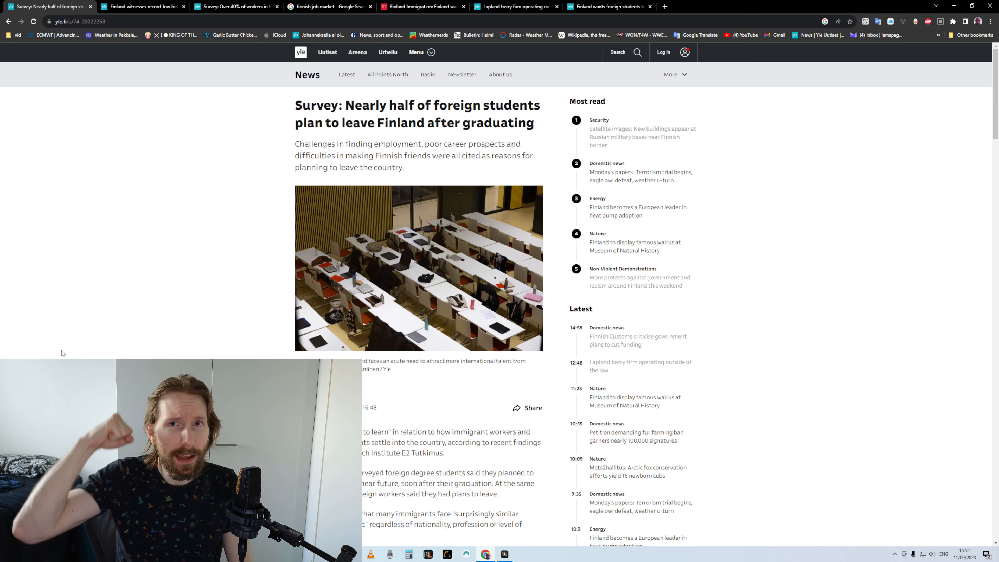
Switch to the Yle survey article on over 40% of workers wanting to retire early
{"action": "left_click", "coordinate": [140, 6]}
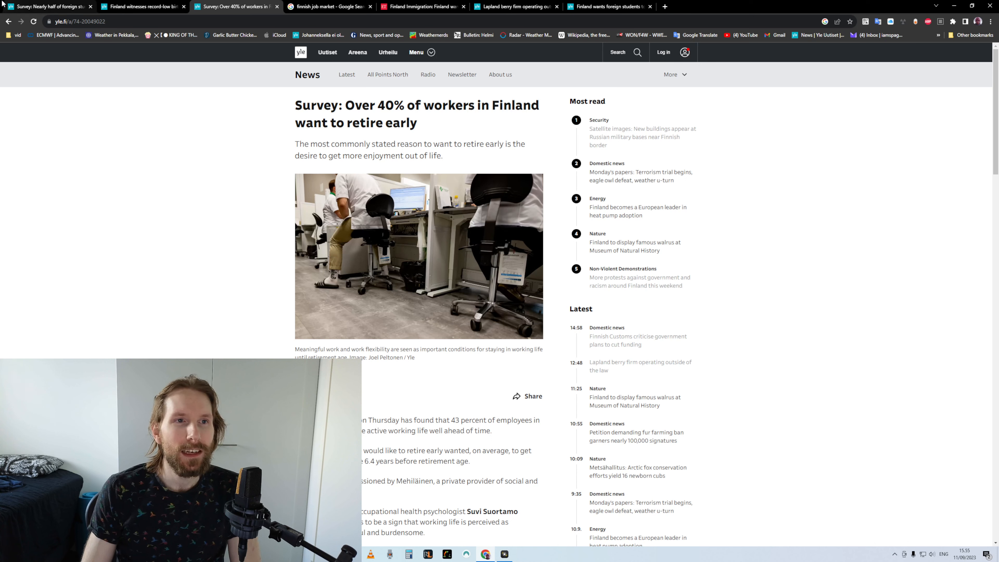
Browse the birthrate and retirement-survey tabs, then settle on the Lapland berry firm article
{"action": "left_click", "coordinate": [142, 7]}
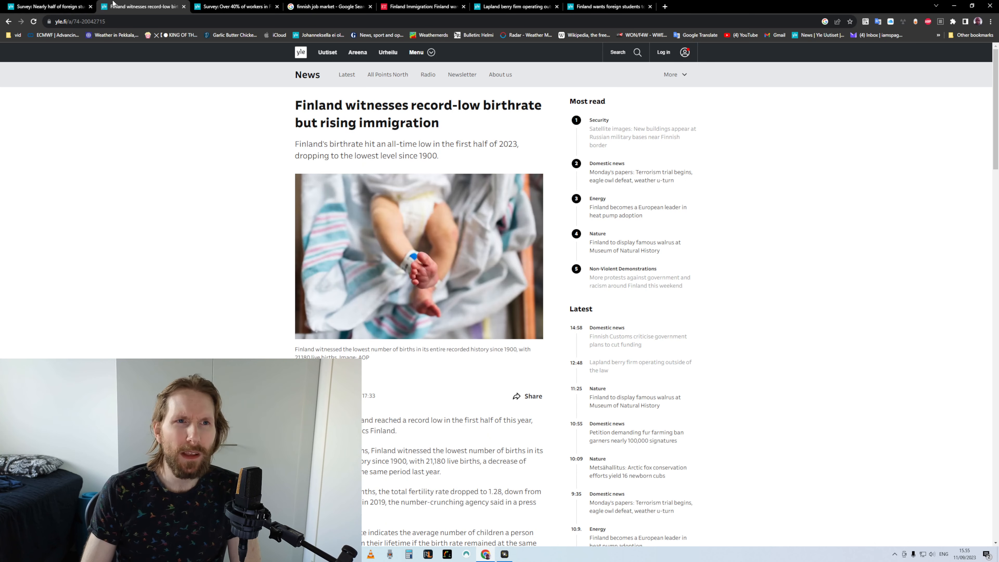
{"action": "left_click", "coordinate": [235, 6]}
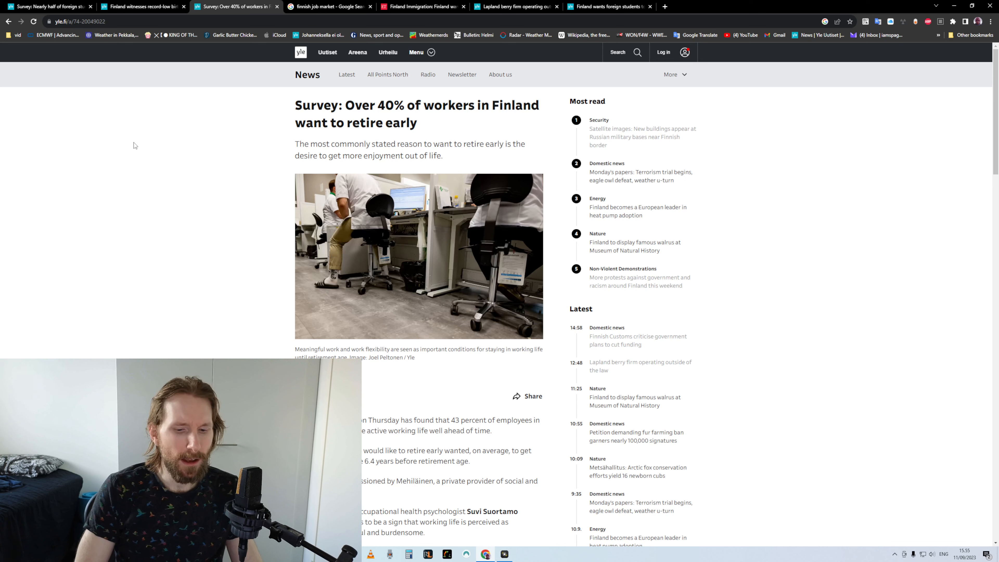
{"action": "left_click", "coordinate": [516, 6]}
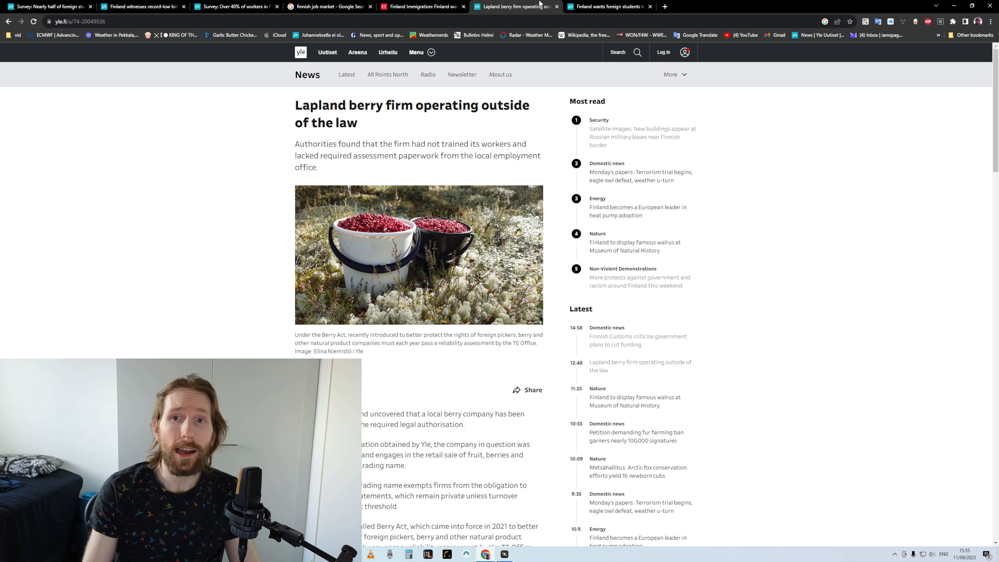
View the foreign-student tuition article, then the Economic Times piece on 15,000 students and 30,000 workers by 2030
{"action": "left_click", "coordinate": [602, 7]}
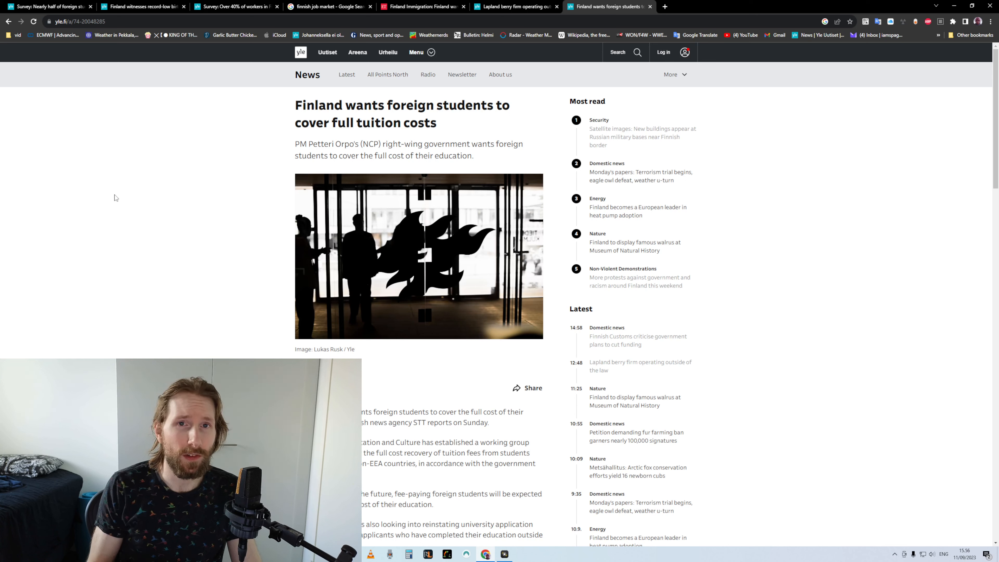
{"action": "left_click", "coordinate": [423, 7]}
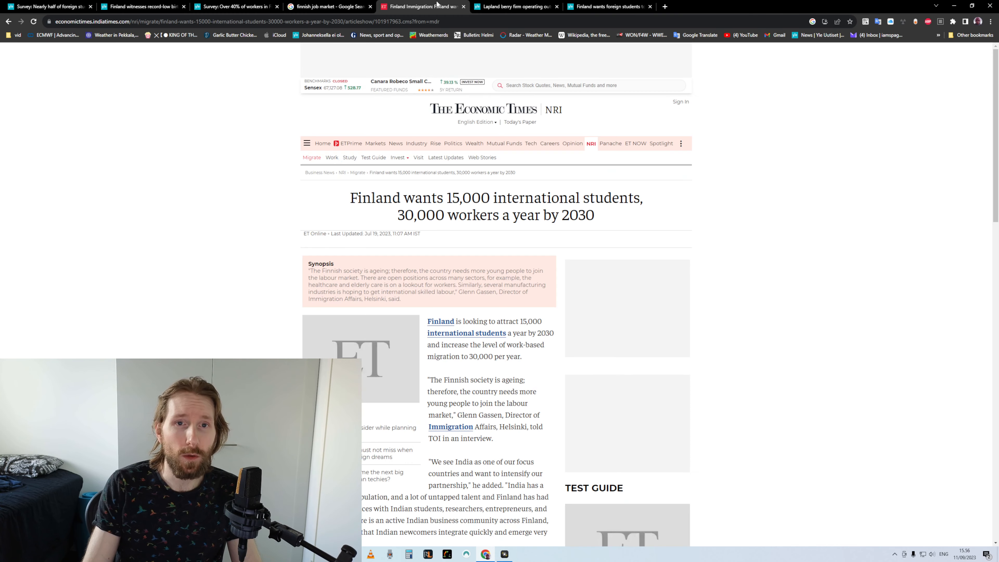